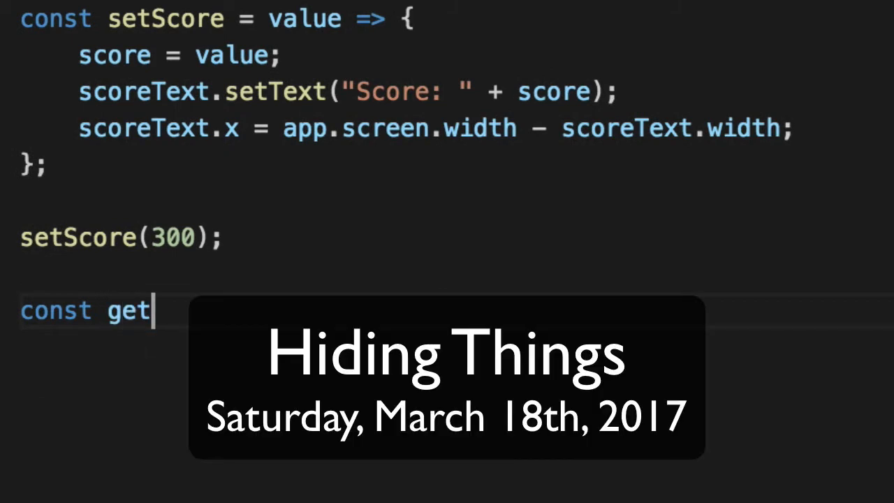
Declare const getPotatoButton = (image, mp3, ogg, callback, x=0, y=0, rotation=0, scale=1) => {}.
text(Potato)
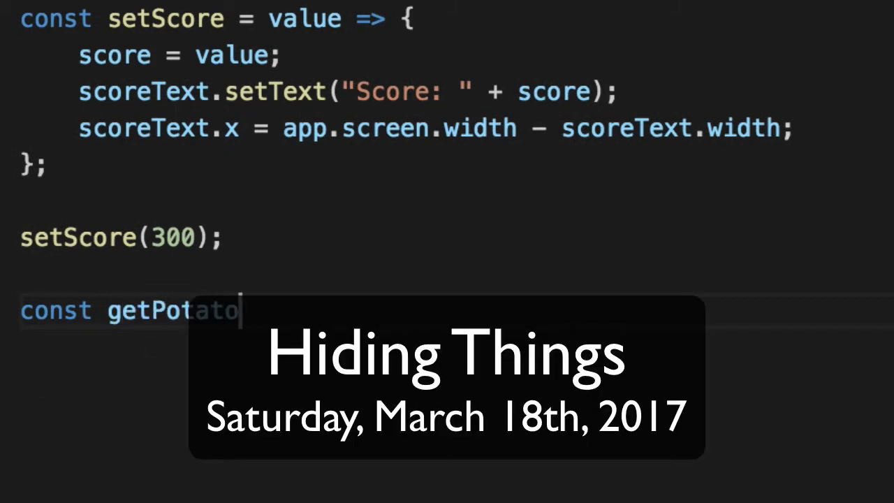
text(Button = (image,)
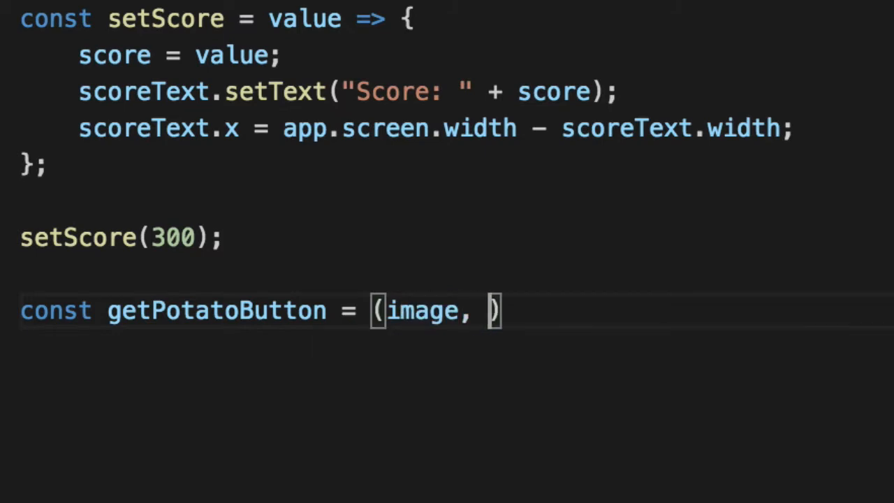
text(mp3, ogg,)
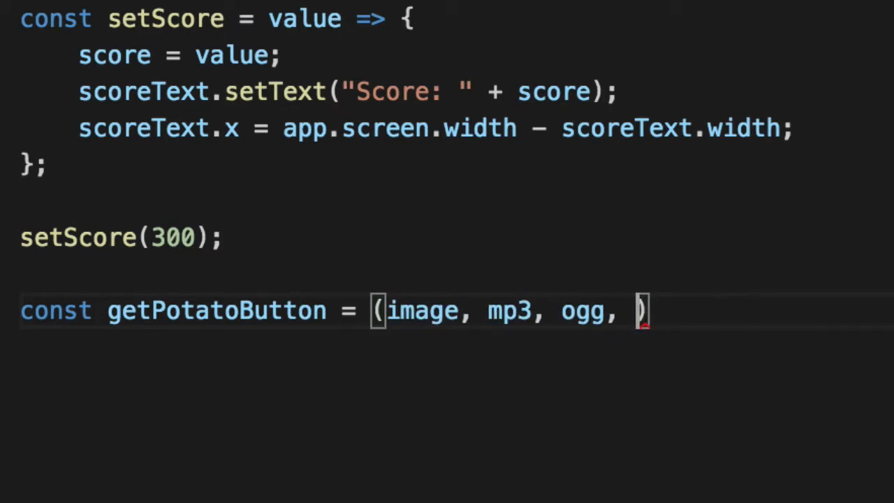
text(callbac)
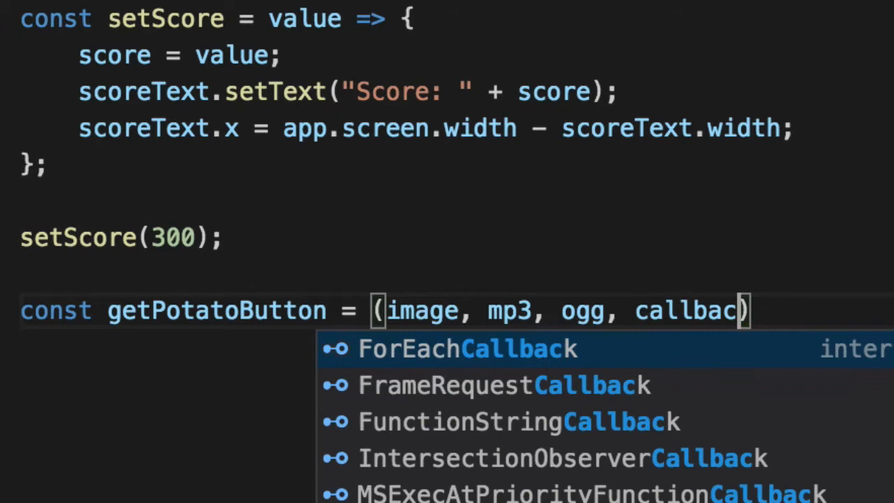
text(, x=0, y=0, rotation=))
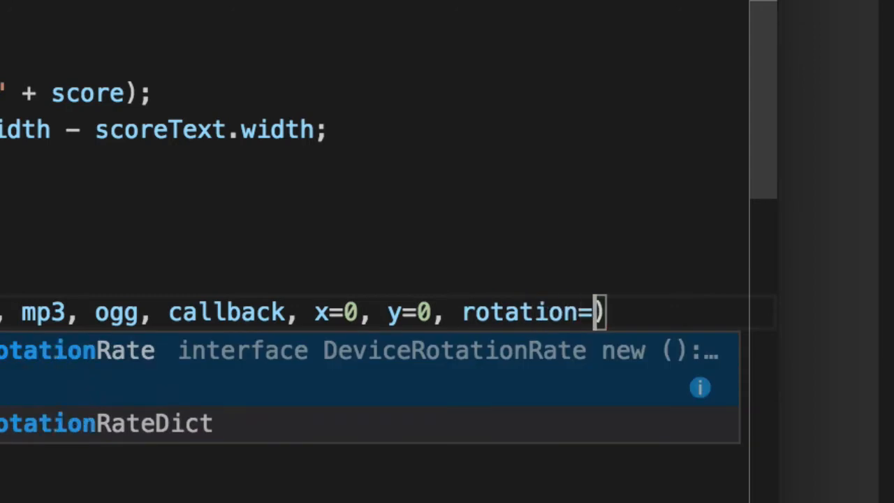
text(0)
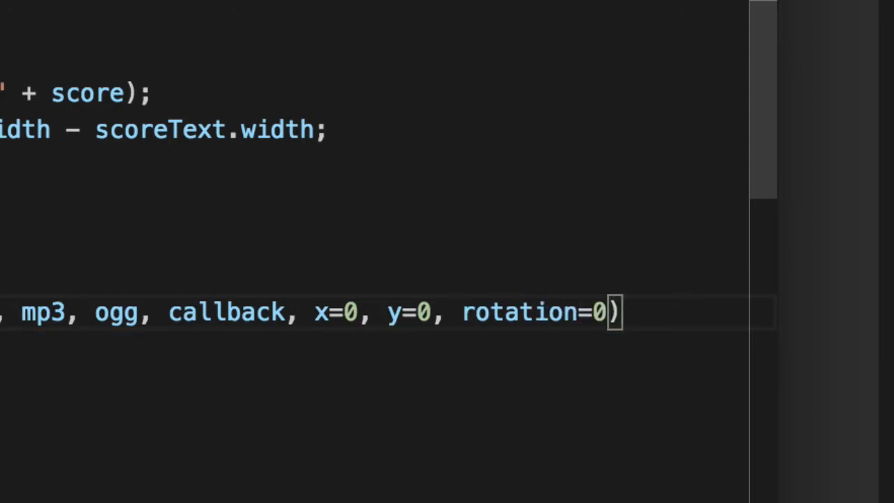
text(, scale=1)
text(const bu)
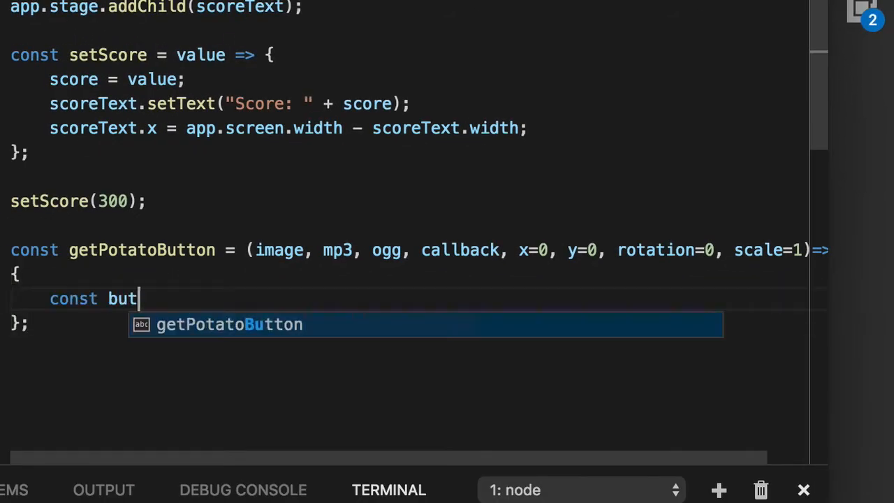
Create the button sprite with PIXI.Sprite.fromImage(image) and centre its anchor.
text(ton = PIXI)
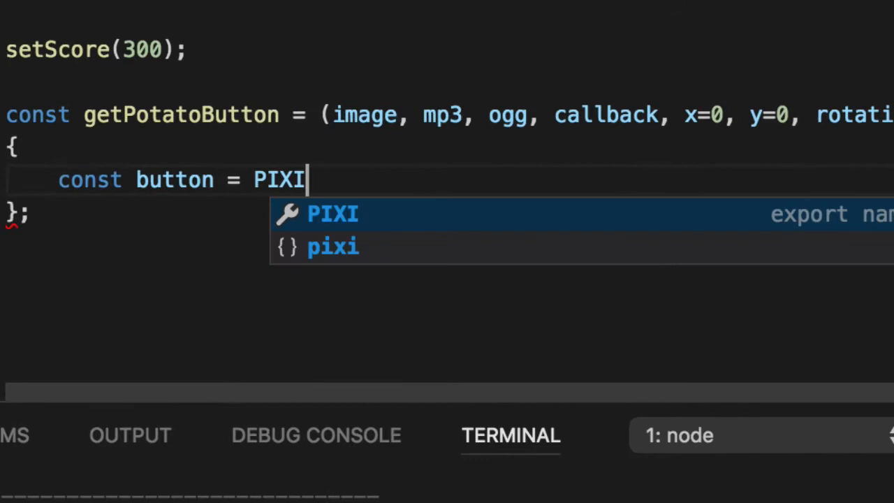
text(.Sprite)
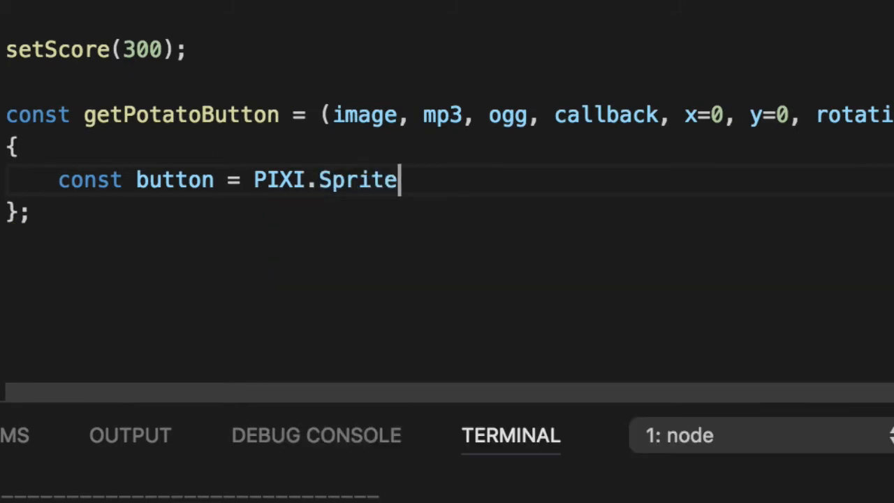
text(.fromL)
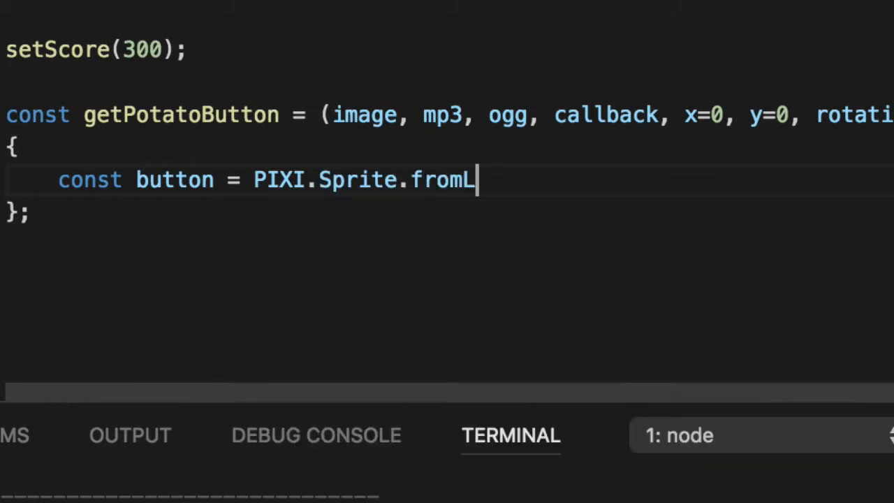
key(Backspace)
text(Image(image);)
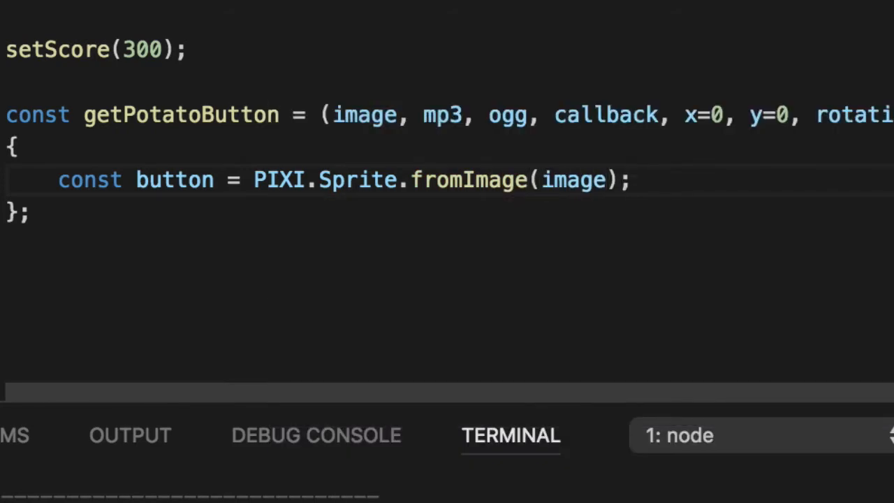
text(b)
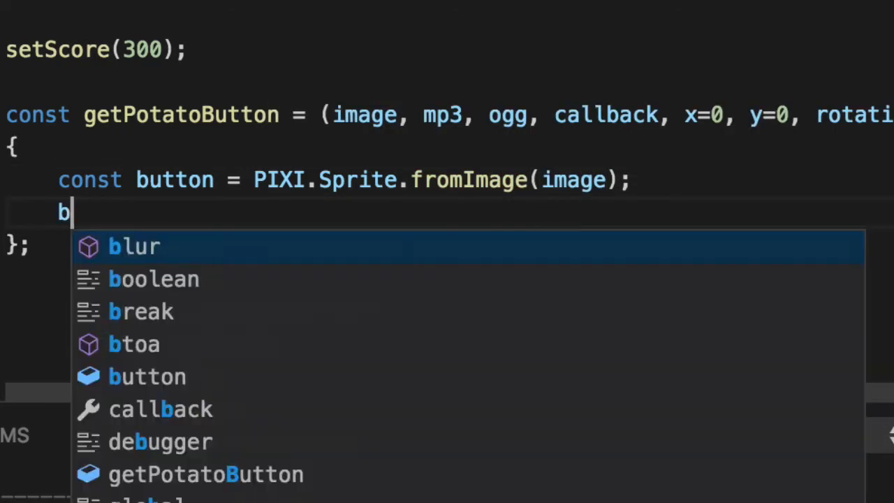
text(utton.anchor.set(0.5);)
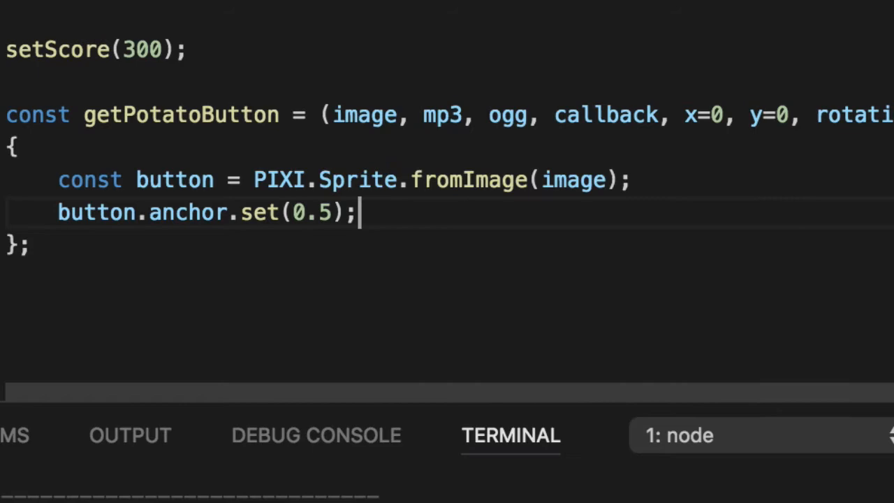
Make the button interactive, apply x, y, rotation and scale, and return it.
text(button.y = y;)
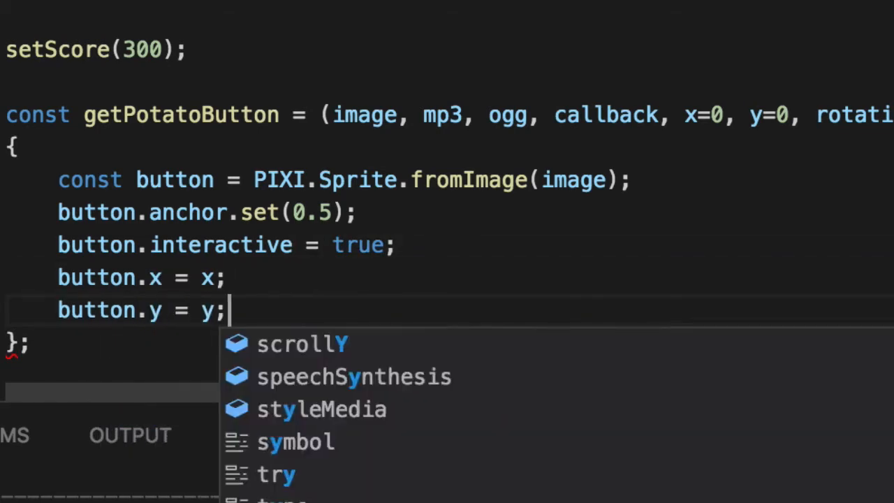
text(button.o)
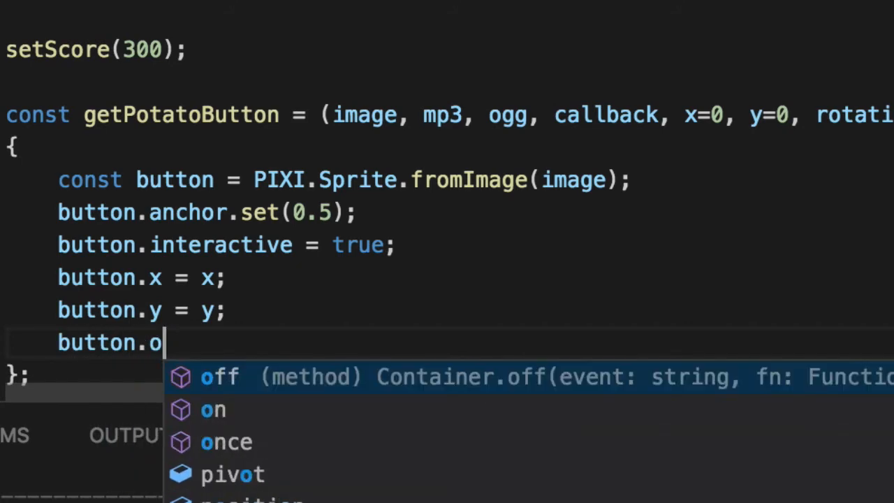
text(rotation = rorat)
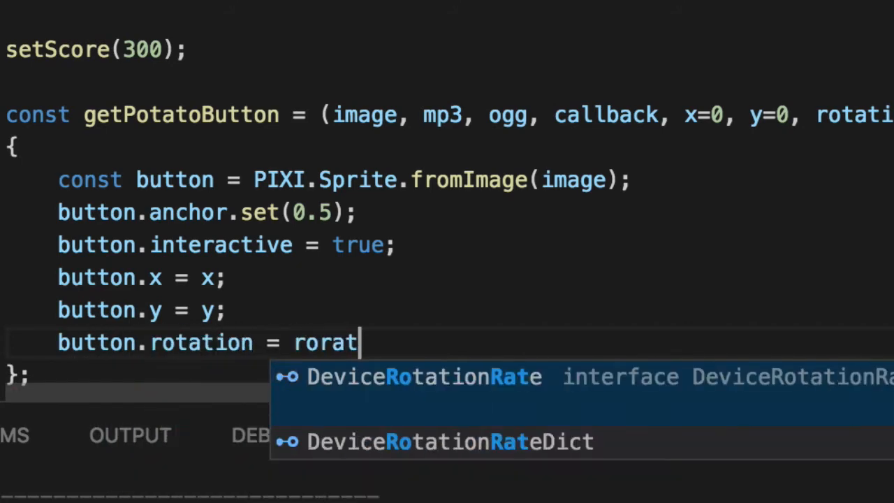
text(otation;)
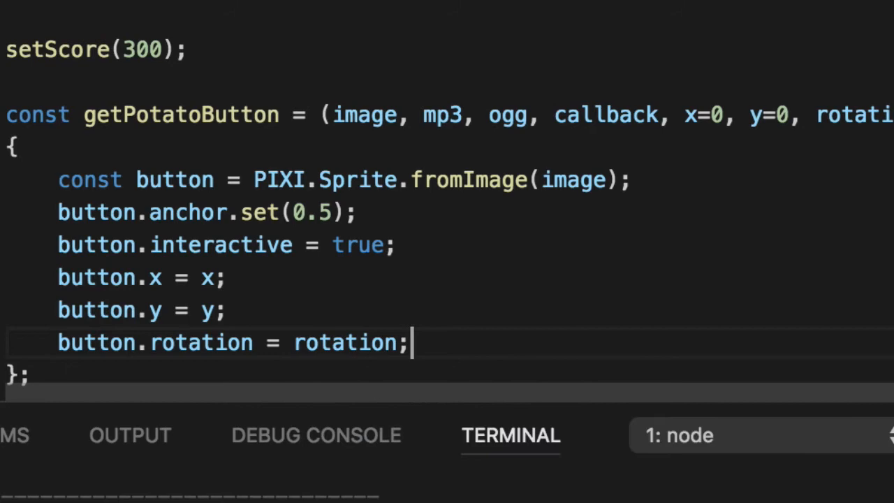
text(button.scale.set(scale)
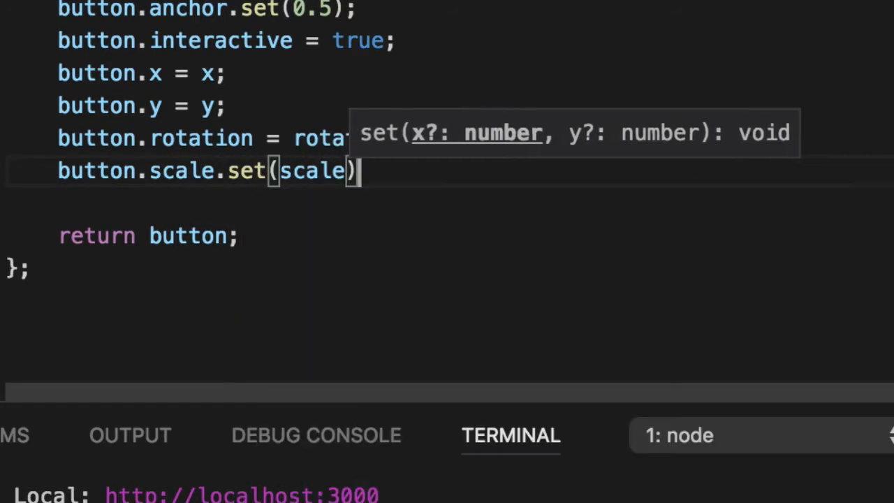
text(;)
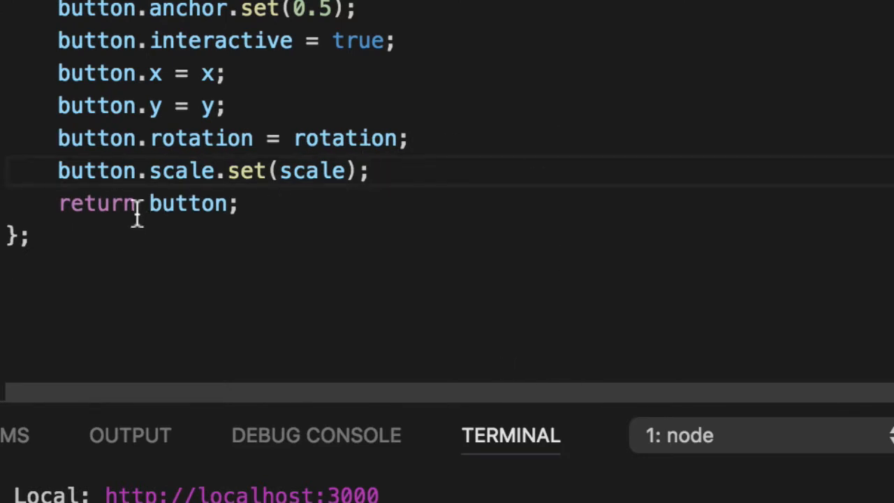
Create potatoButton from the 'images/potato' paths, undefined, 100, 100, and add it to app.stage.
text(potatoButton = getPotatoButton()
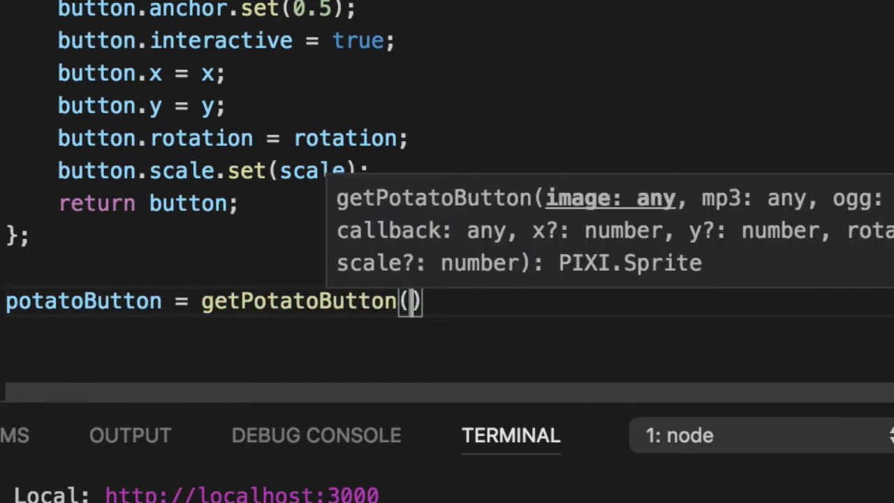
text('images/potato.png',)
text('sounds/ogg/potato.ogg');)
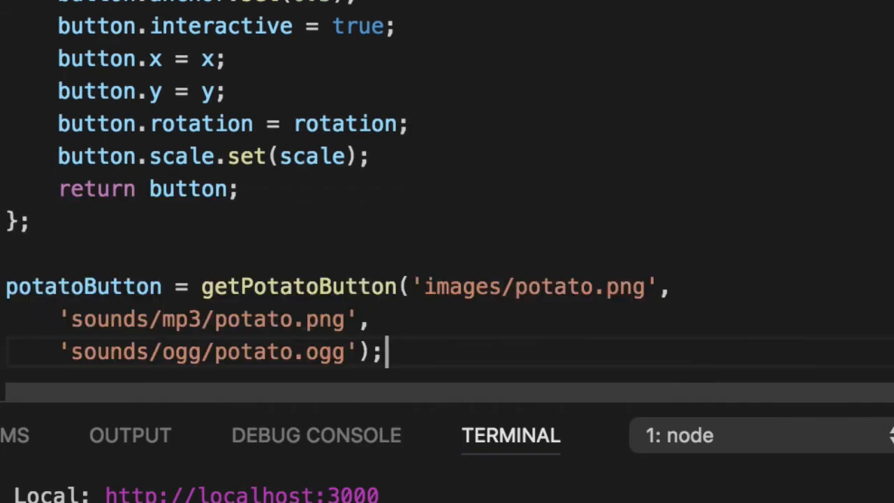
double_click(84, 286)
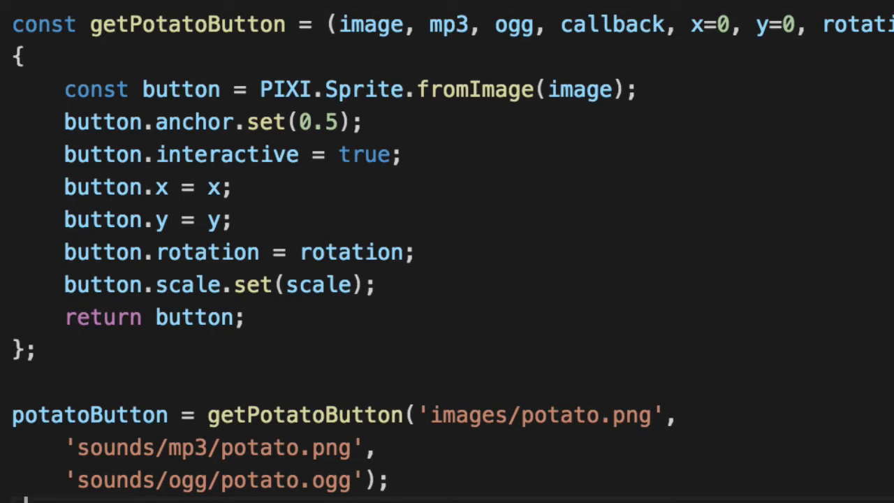
text(app.stage.addChild(potatoButton);)
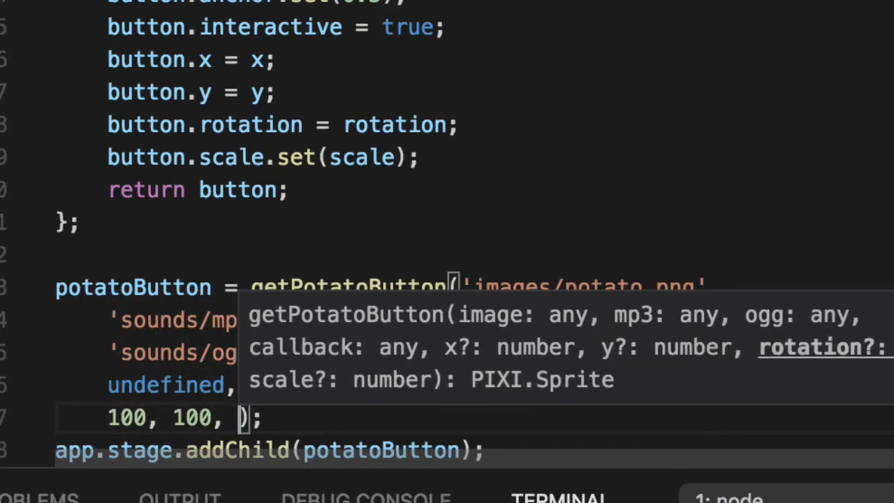
text(0,)
text(button.buttonMode = true;)
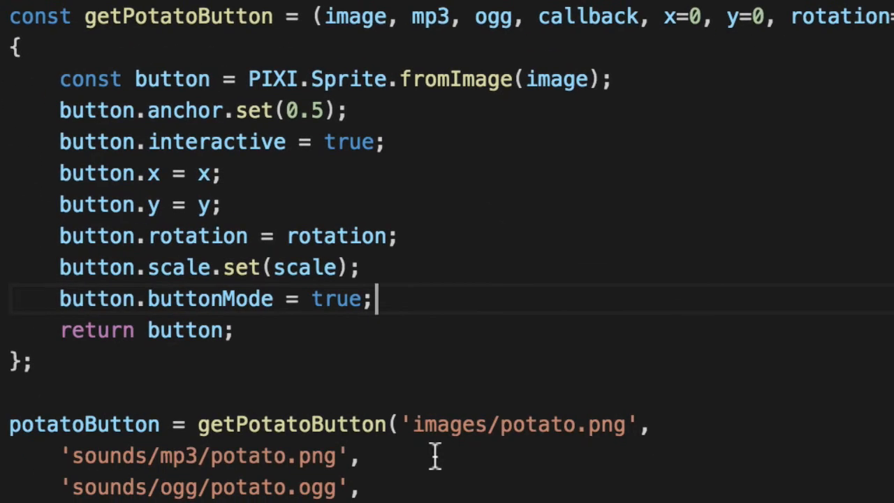
Add a pointerdown handler calling button.parent.removeChild(button) after the buttonMode line.
scroll(down, 3)
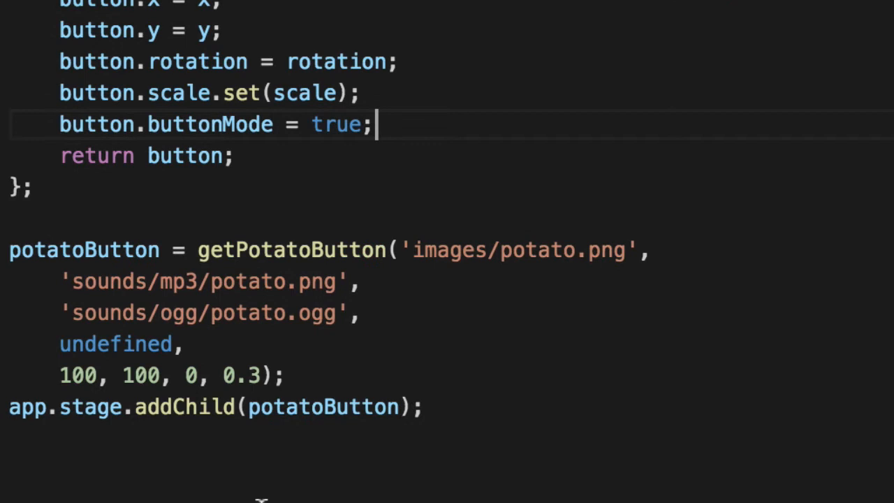
triple_click(209, 406)
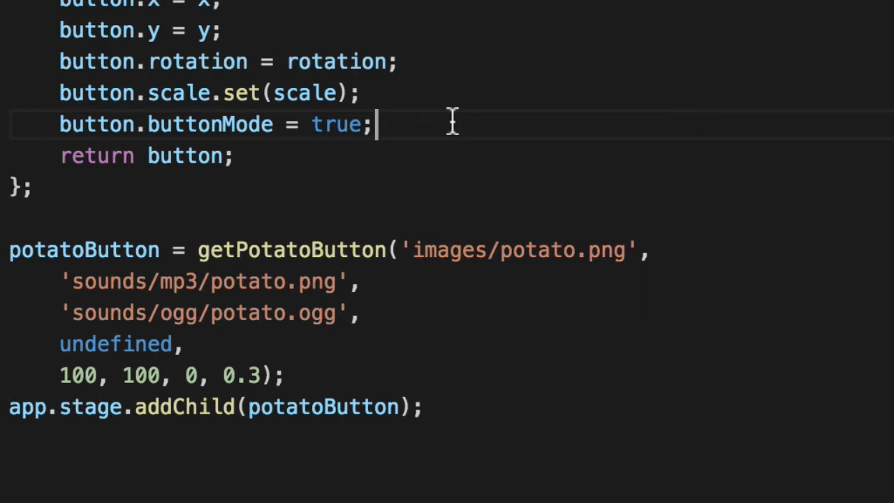
text(button.on()
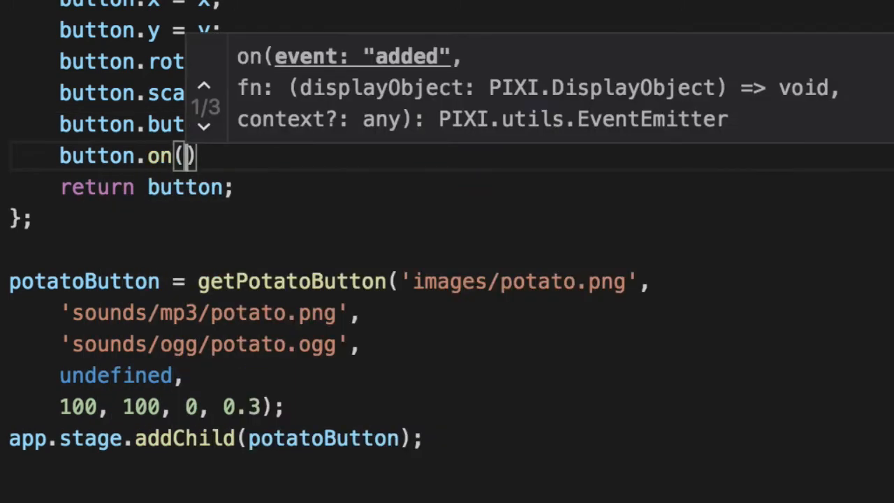
text('pointerdown', event =>)
text(button.)
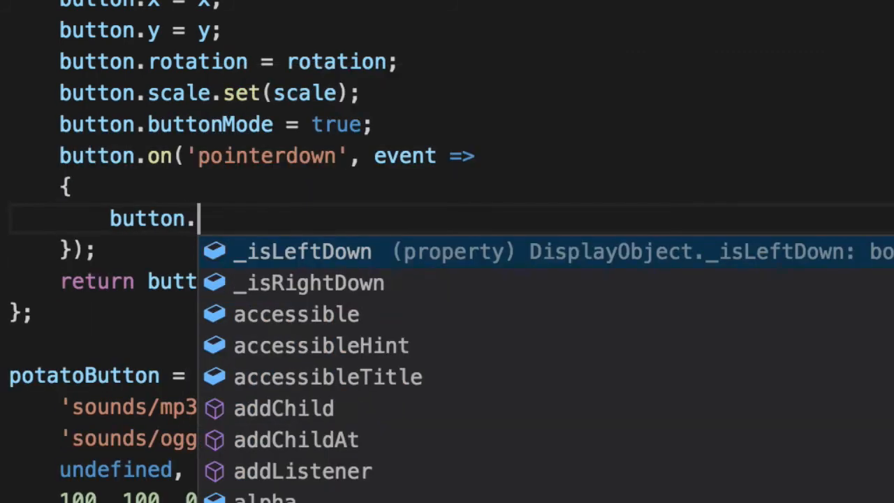
text(parent.removeChild(button)
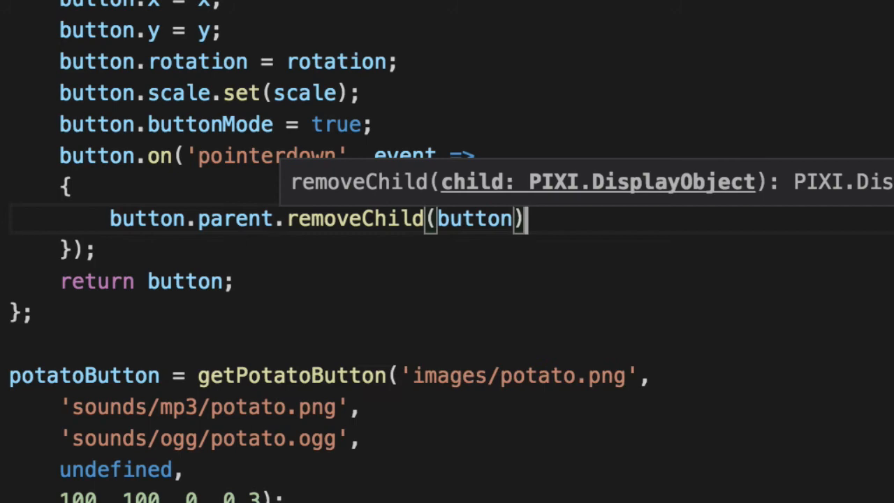
text(;)
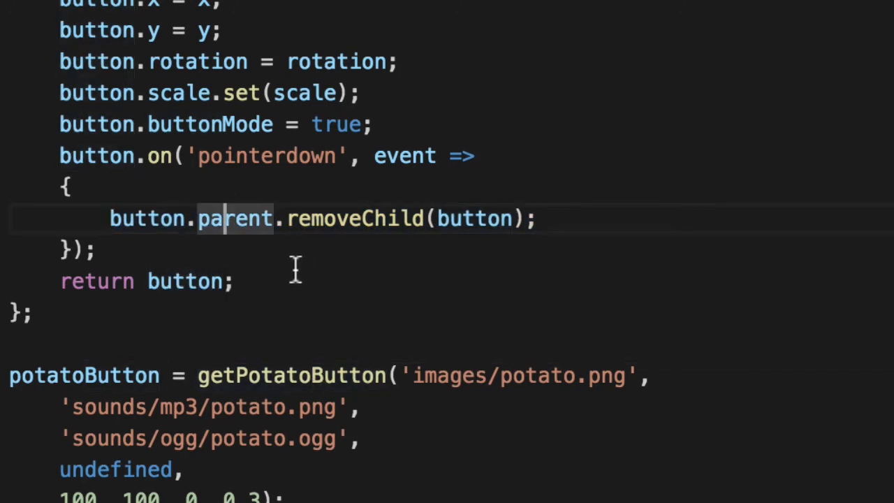
mouse_move(290, 218)
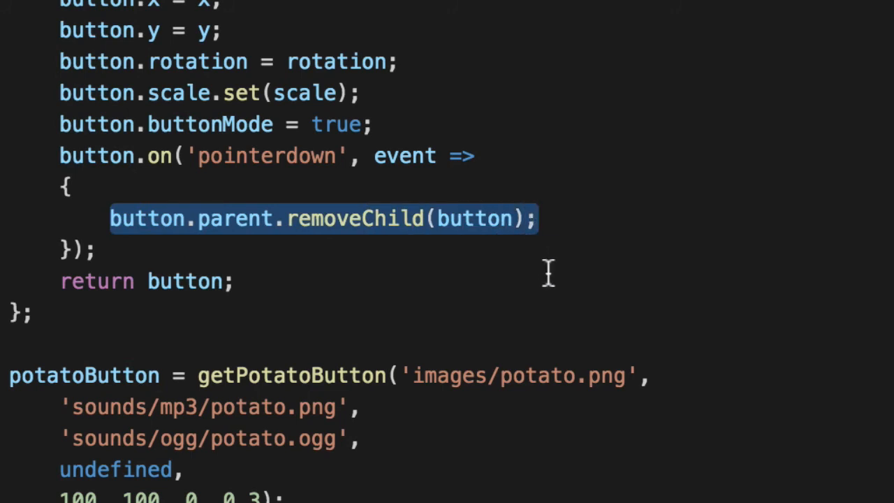
scroll(down, 3)
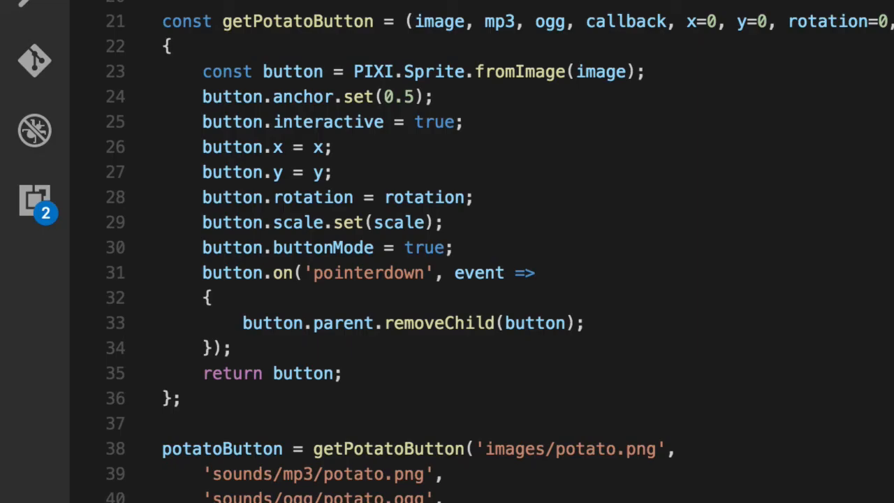
mouse_move(377, 307)
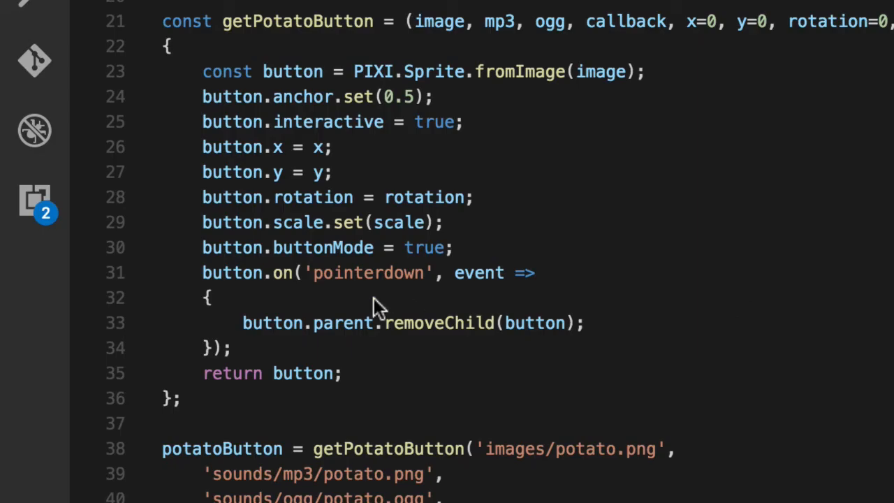
Add const sound = new Howl({ src: [mp3, ogg] }) and call sound.play() in the handler.
click(648, 72)
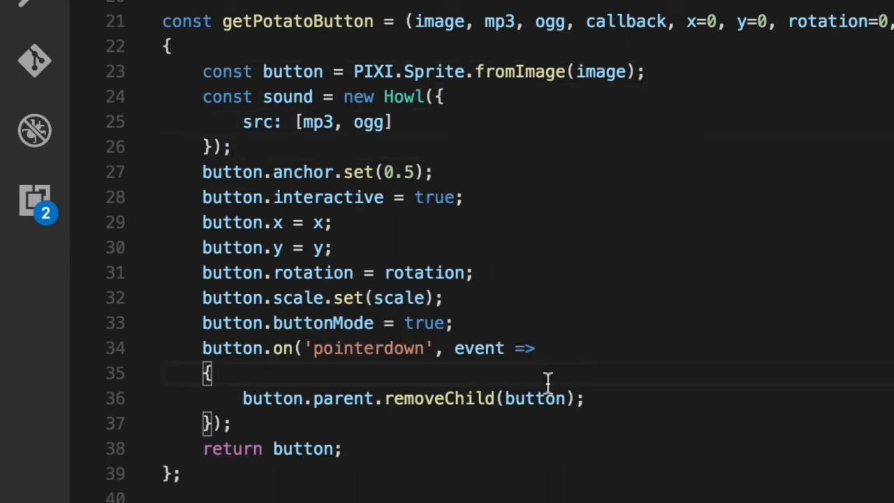
text(sound.play();)
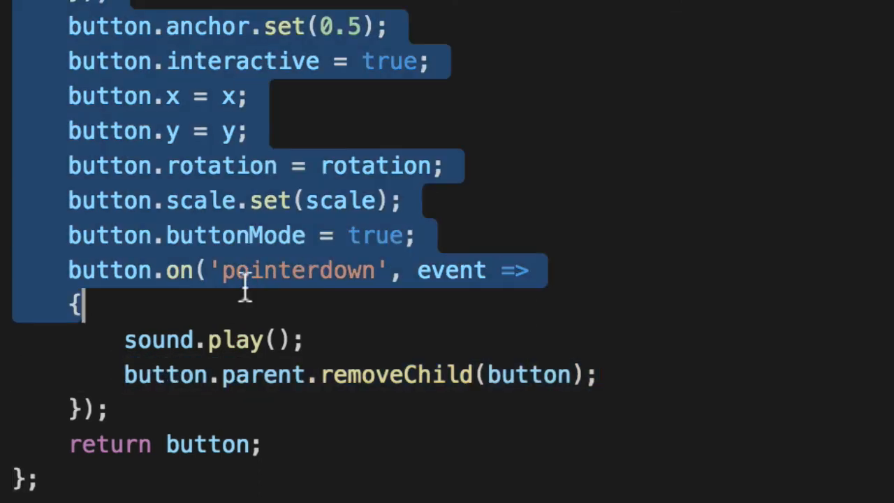
mouse_move(712, 108)
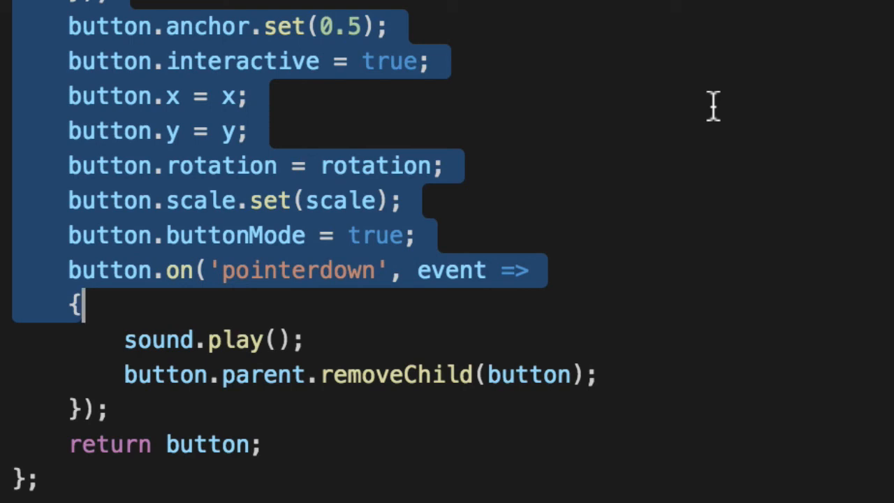
click(419, 236)
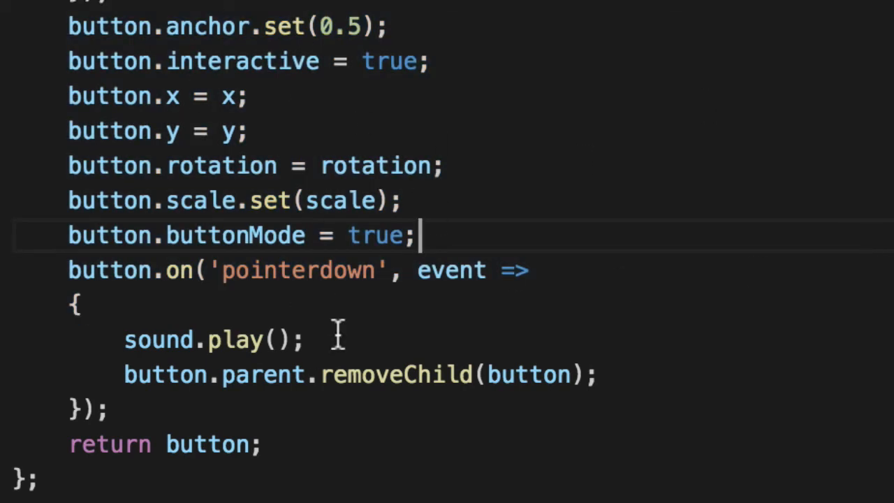
double_click(262, 375)
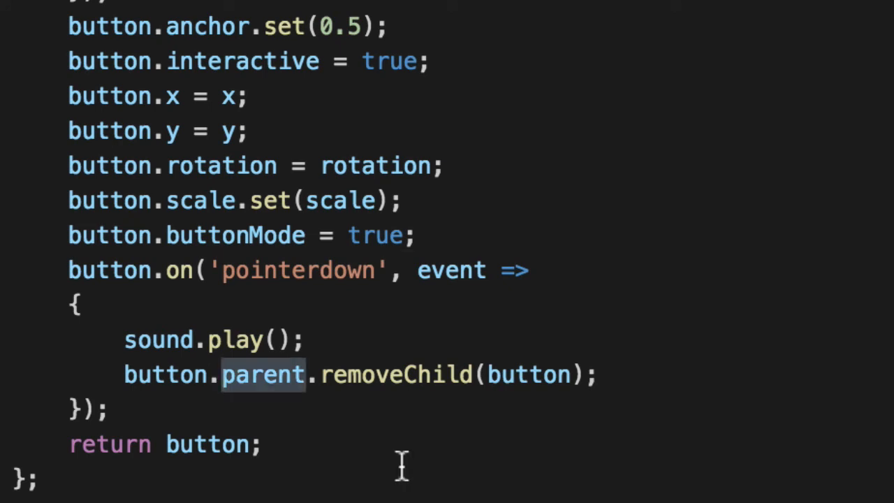